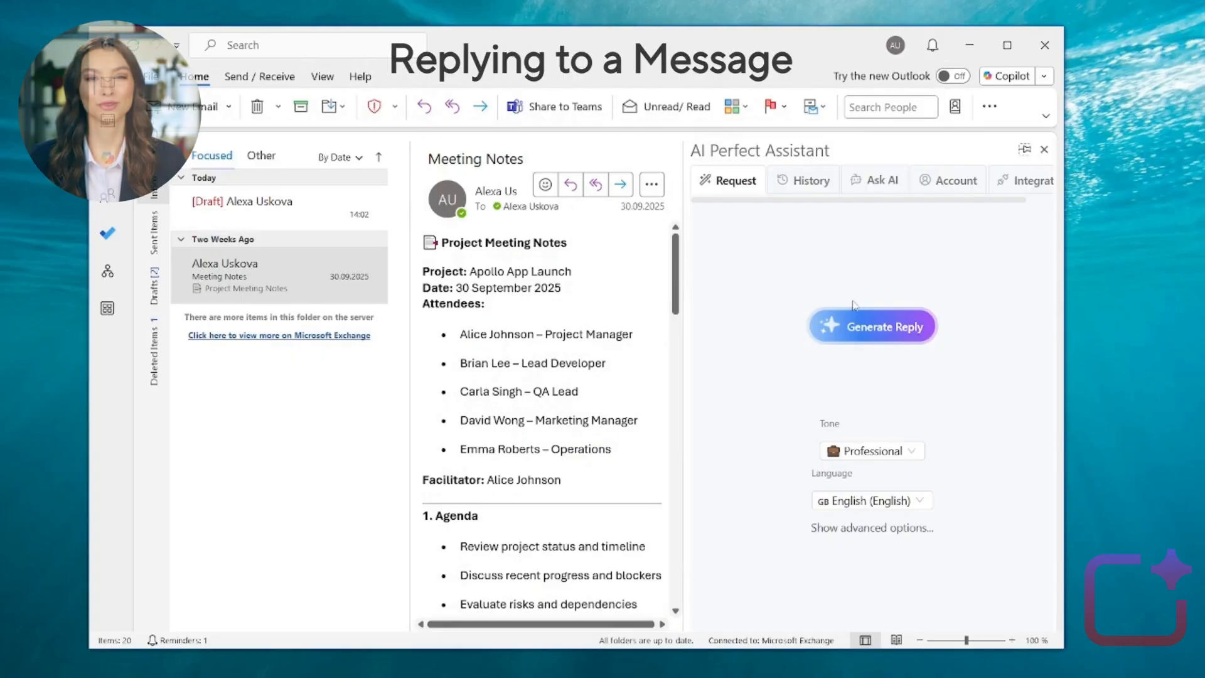
- Generate an AI reply to the Meeting Notes email, accept the result and insert it
left_click(871, 327)
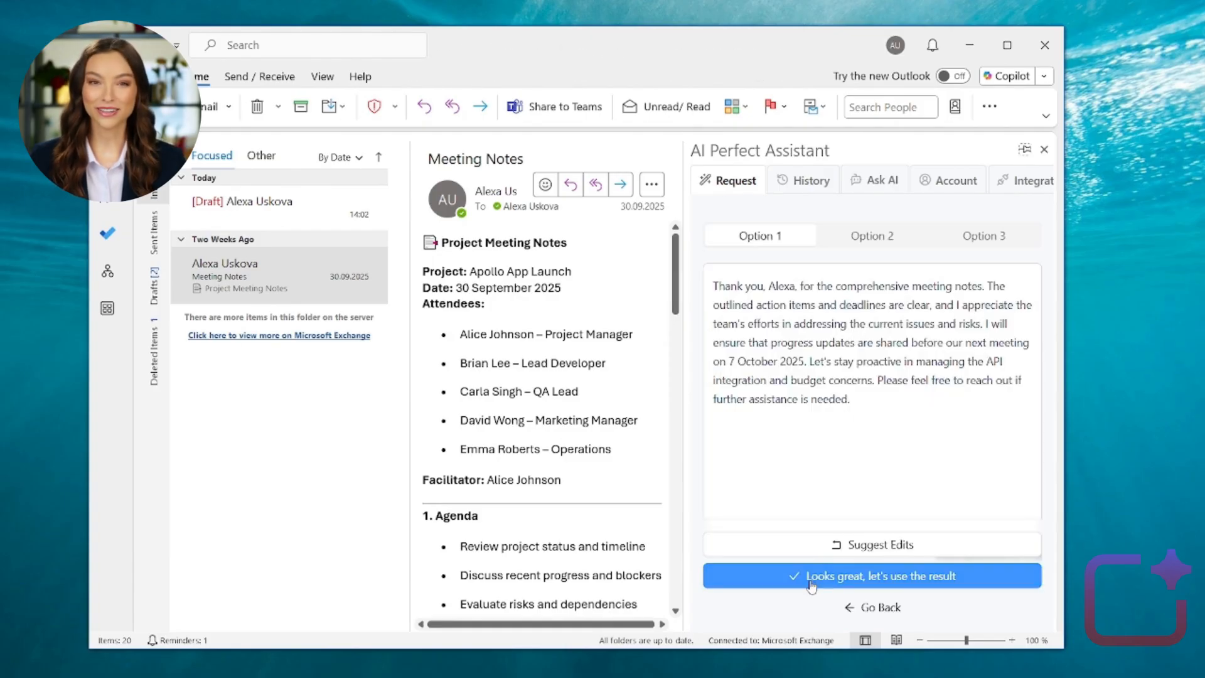
left_click(871, 576)
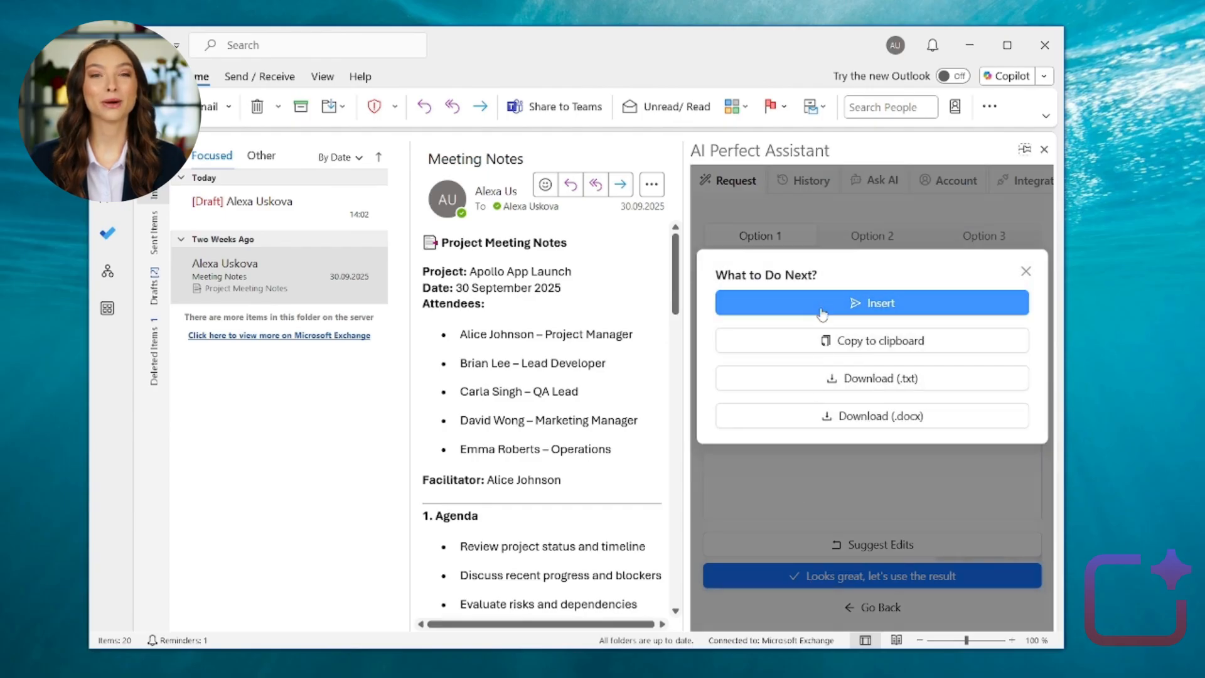
left_click(872, 302)
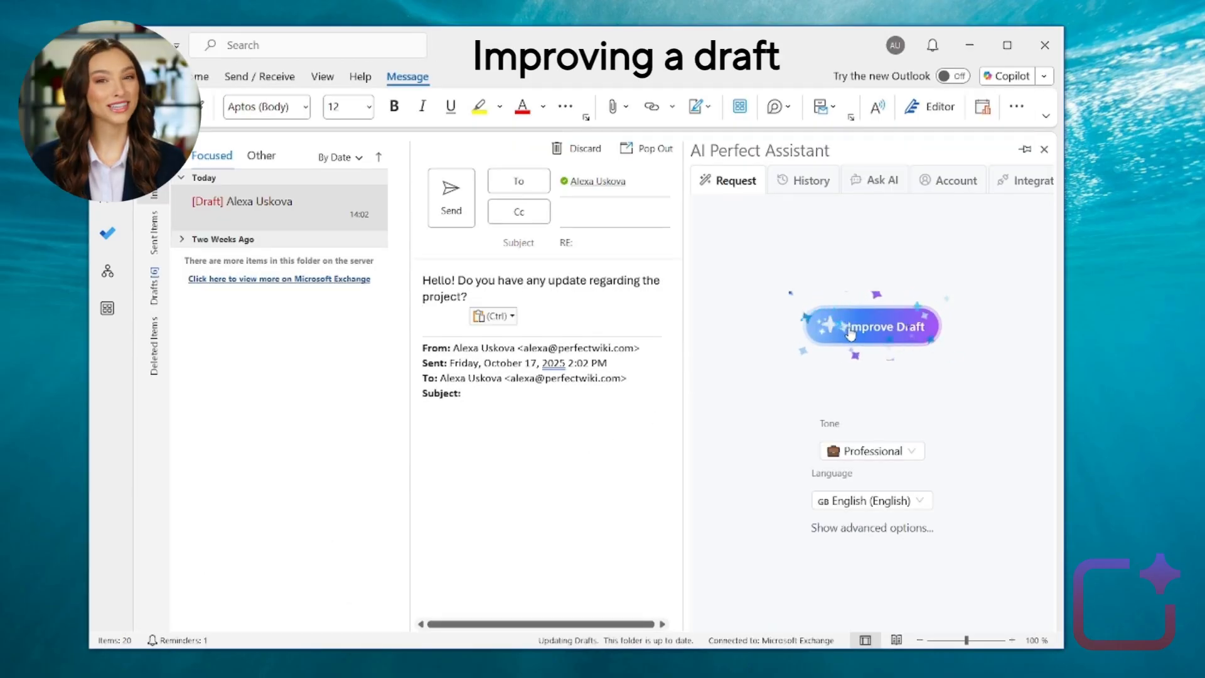
- Improve the project-update draft into 'Project Update Inquiry', accept it and insert it
left_click(871, 326)
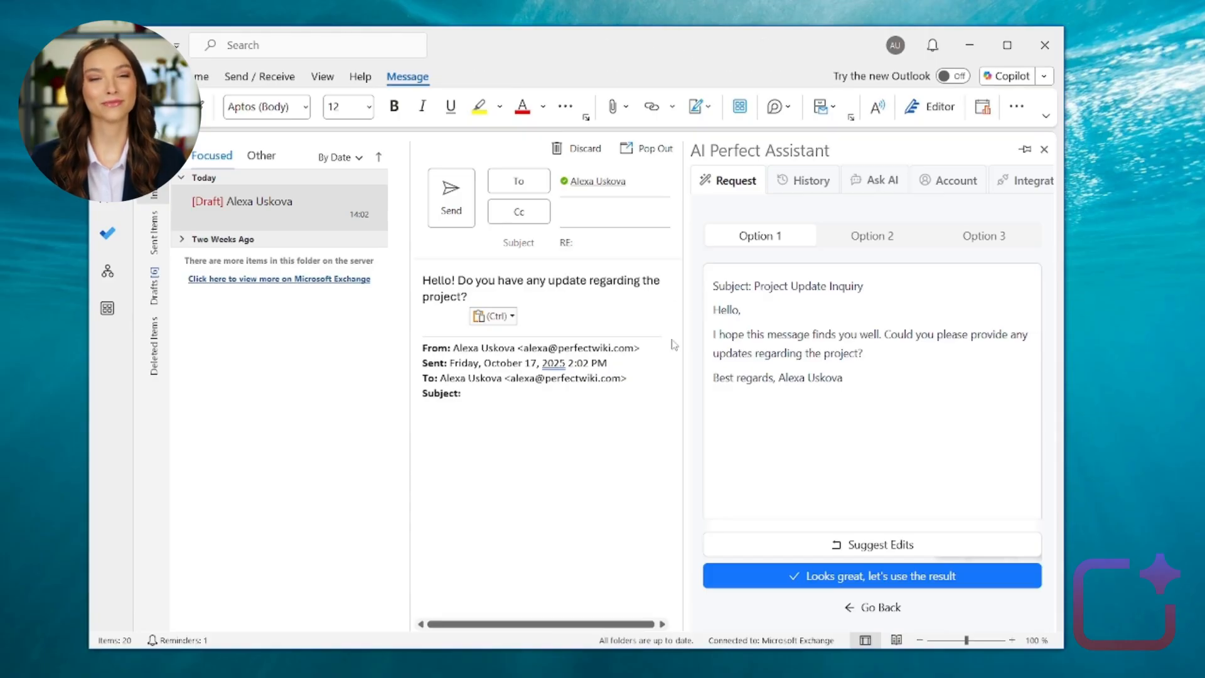
left_click(871, 576)
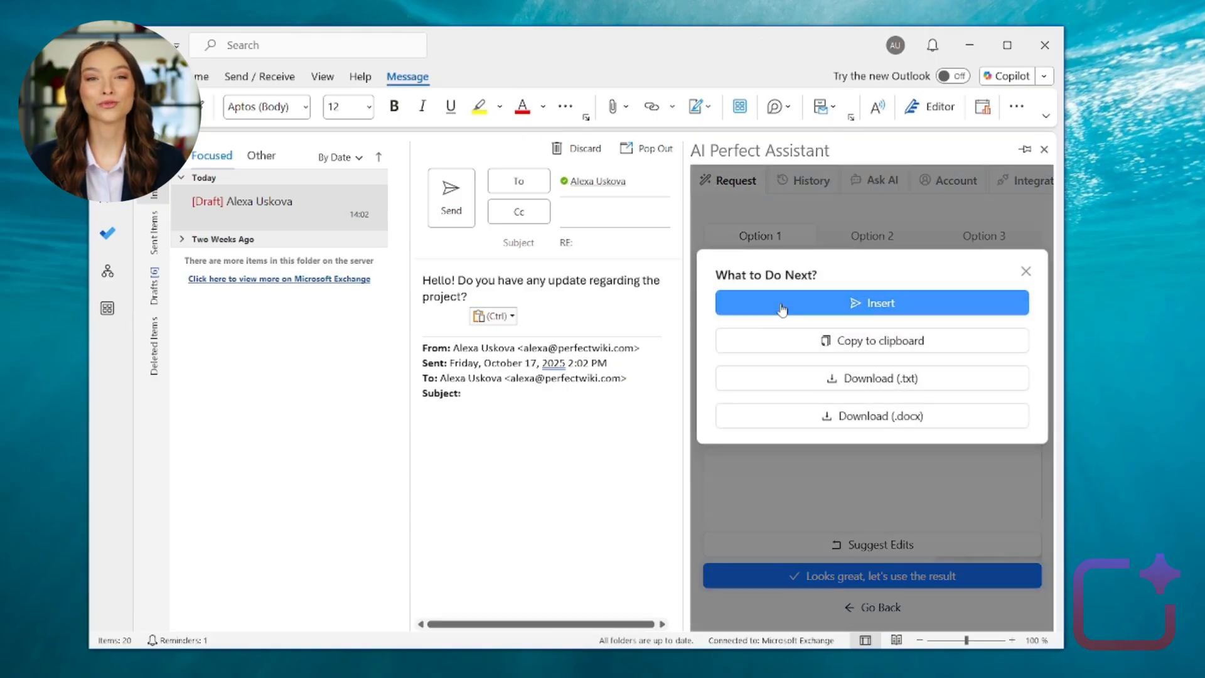
left_click(871, 303)
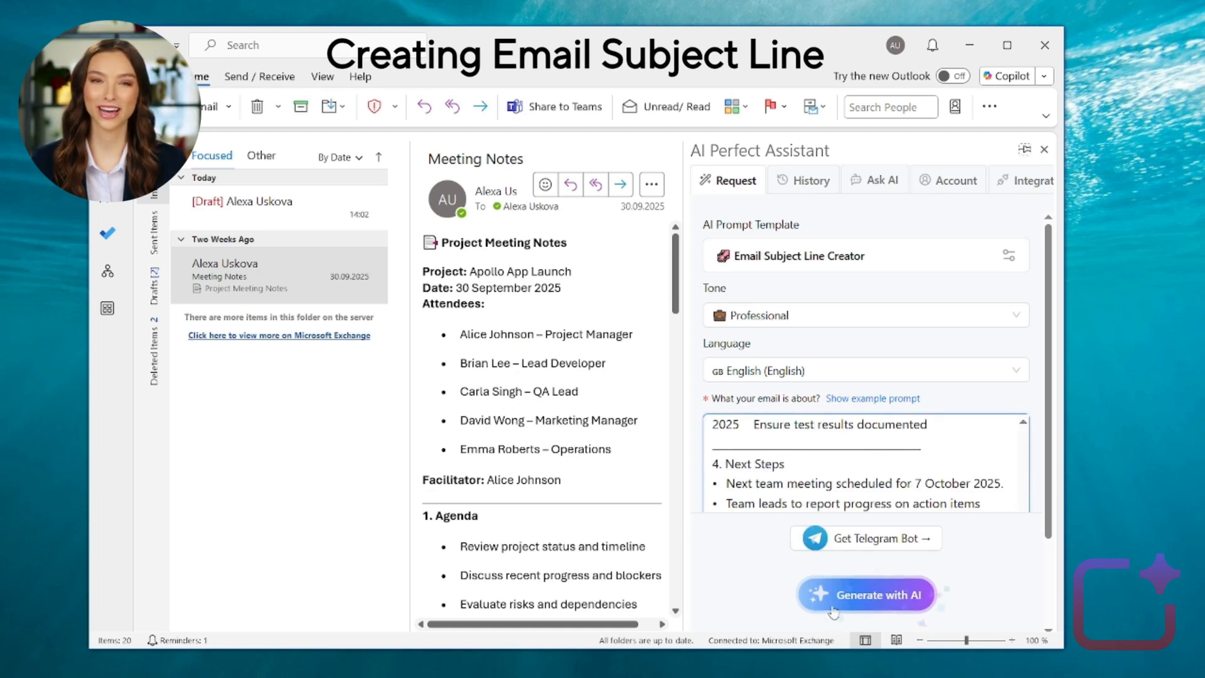
- Generate ten subject line suggestions for the Apollo App Launch notes and review them
left_click(866, 593)
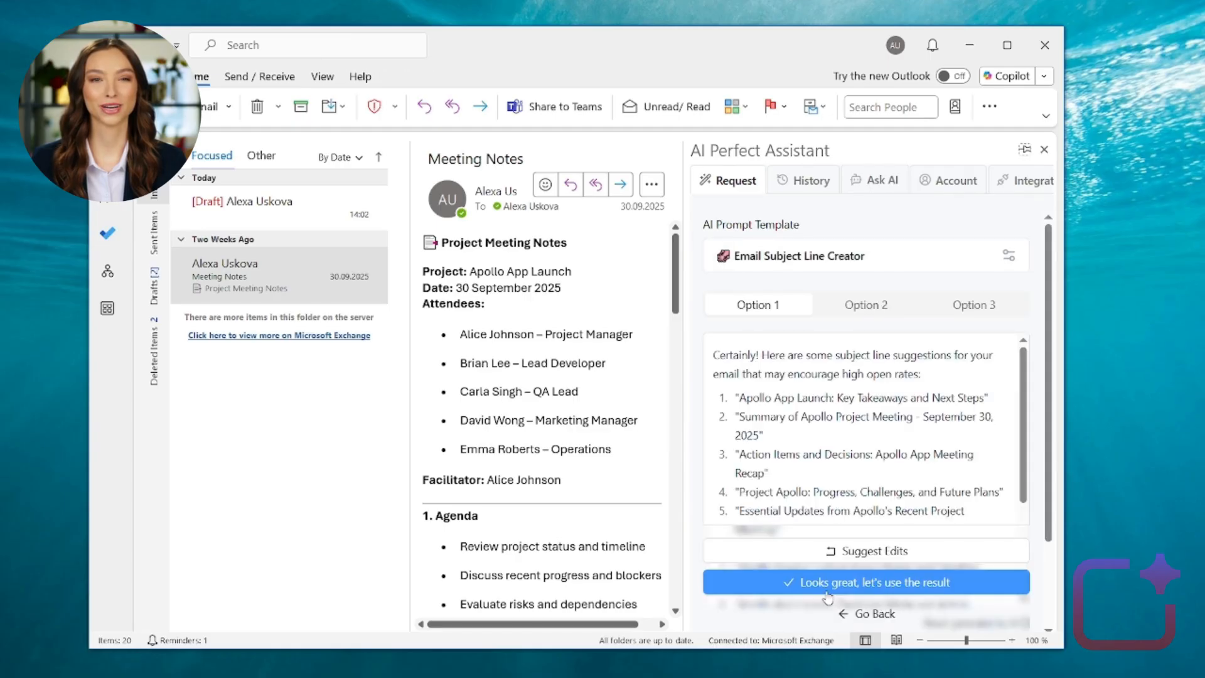
mouse_move(869, 485)
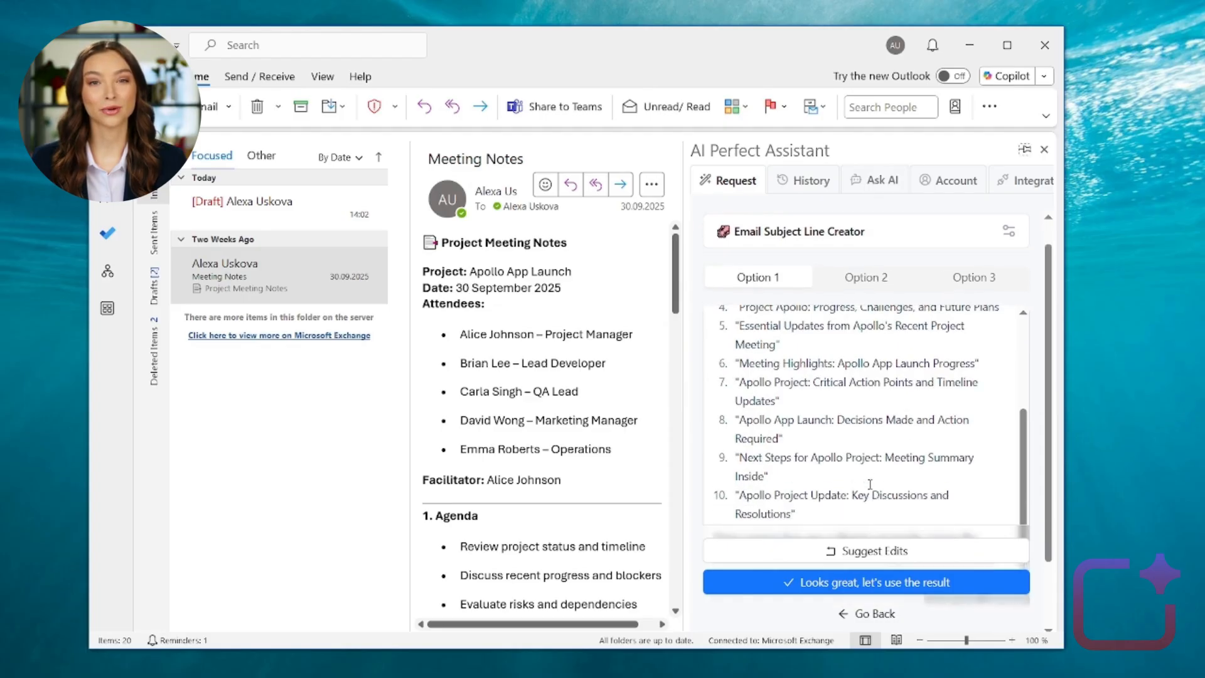
scroll("down", 3)
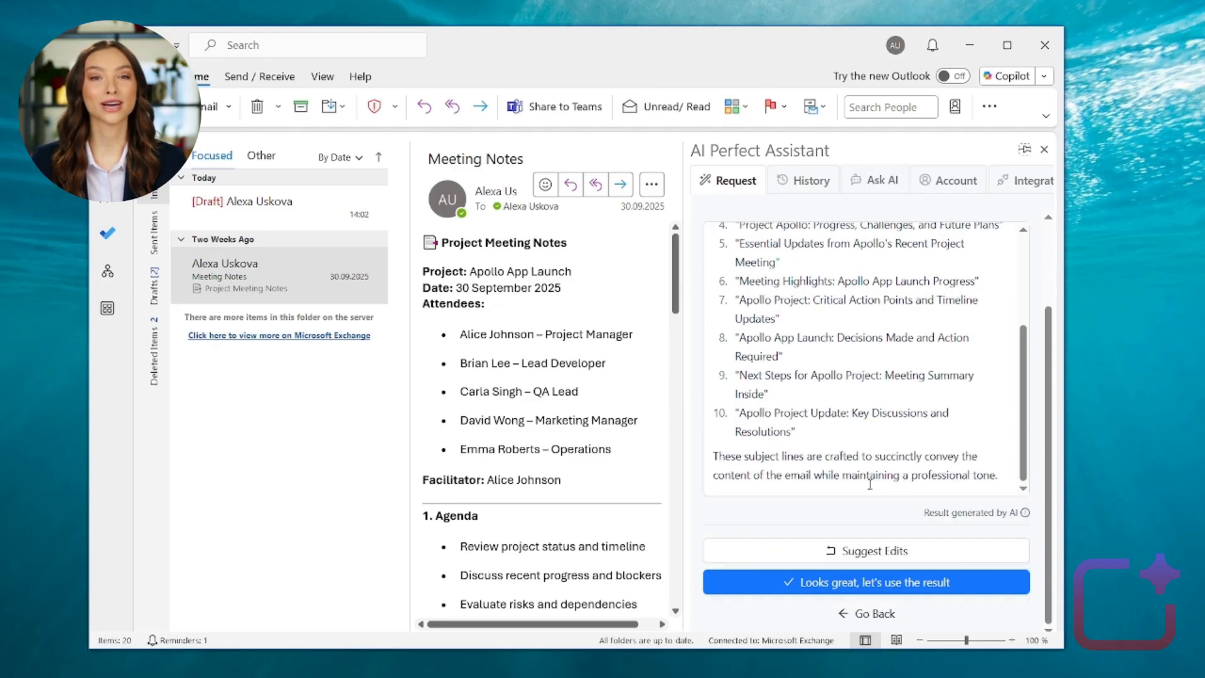